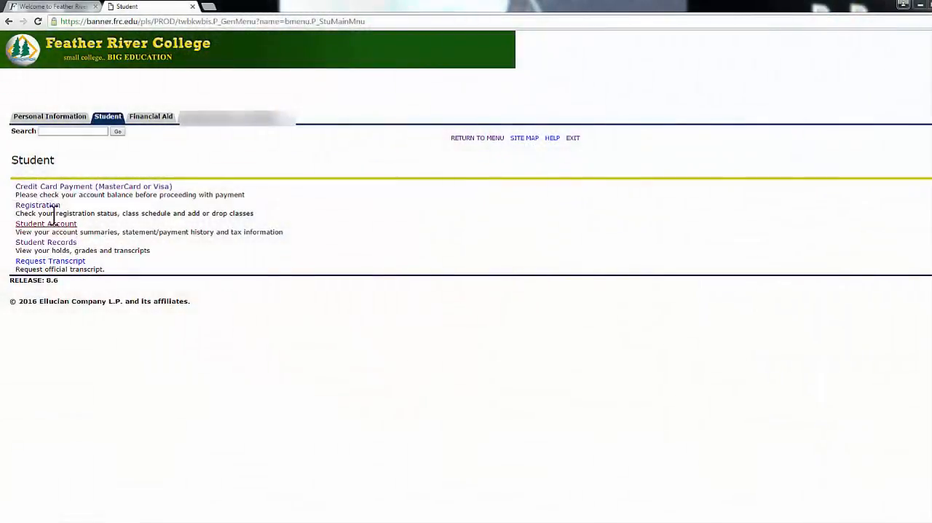
{"action": "mouse_move", "coordinate": [37, 204]}
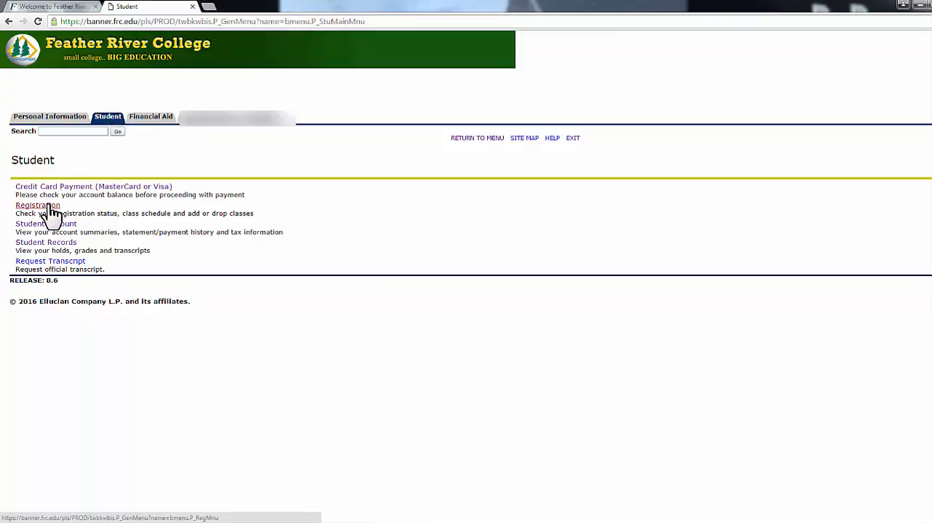
Go from the student menu through Registration to Add or Drop Classes term selection.
{"action": "left_click", "coordinate": [37, 204]}
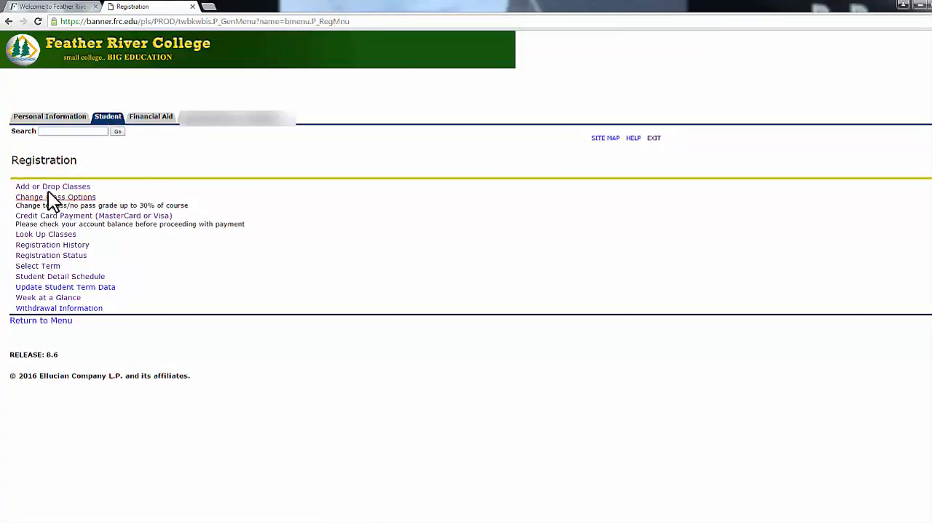
{"action": "left_click", "coordinate": [52, 186]}
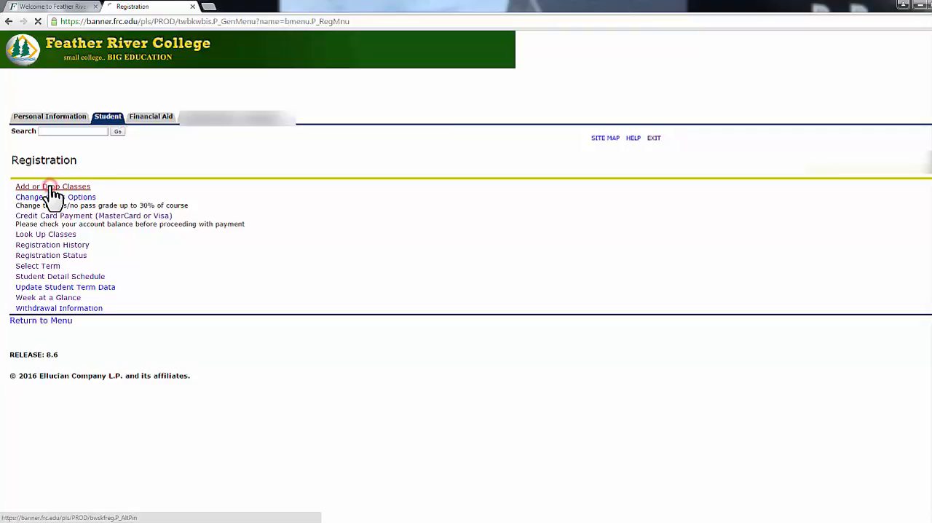
{"action": "left_click", "coordinate": [52, 187]}
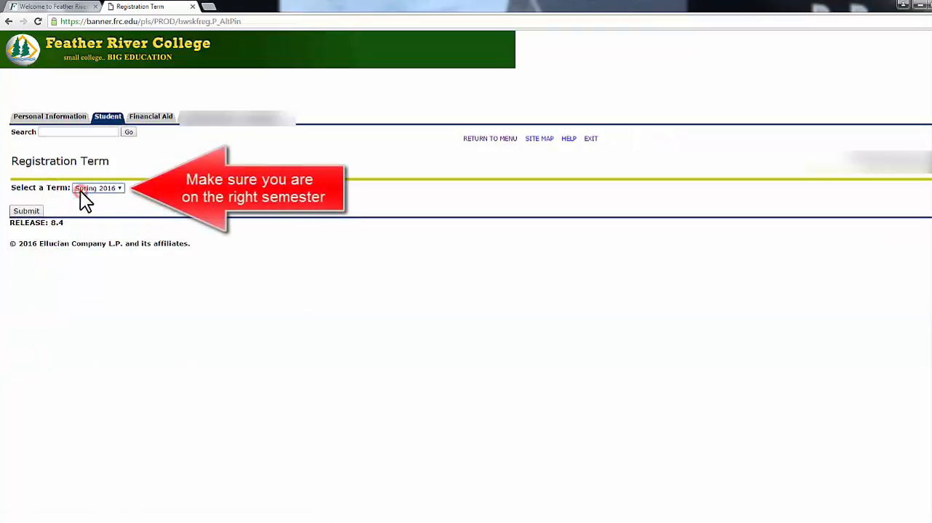
Submit Spring 2016 as the term to load the current class schedule.
{"action": "left_click", "coordinate": [26, 211]}
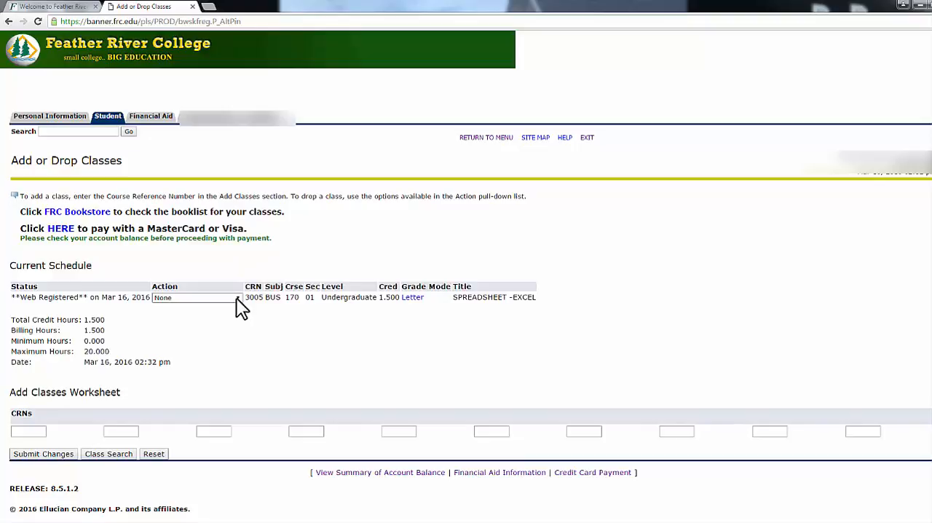
Drop SPREADSHEET -EXCEL with action Drop B4 Census no "W" and submit, leaving 0.000 credit hours.
{"action": "left_click", "coordinate": [197, 297]}
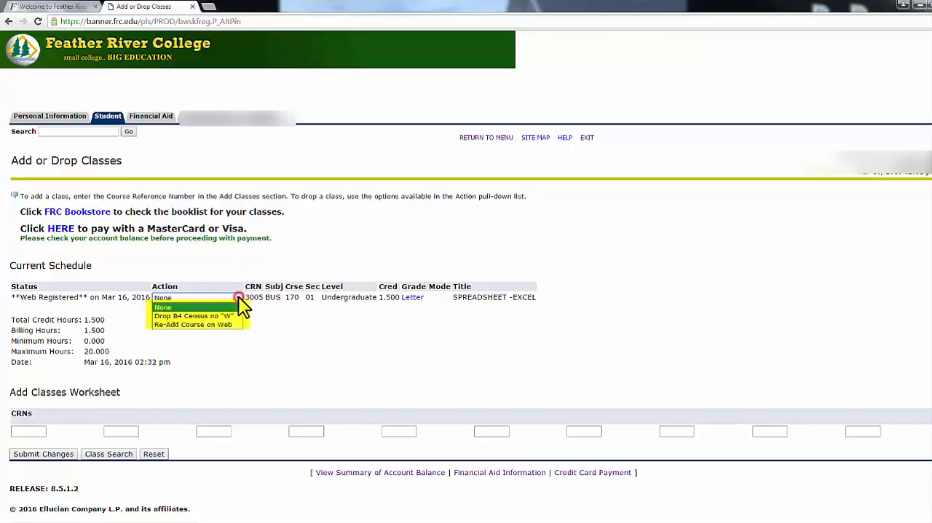
{"action": "mouse_move", "coordinate": [230, 324]}
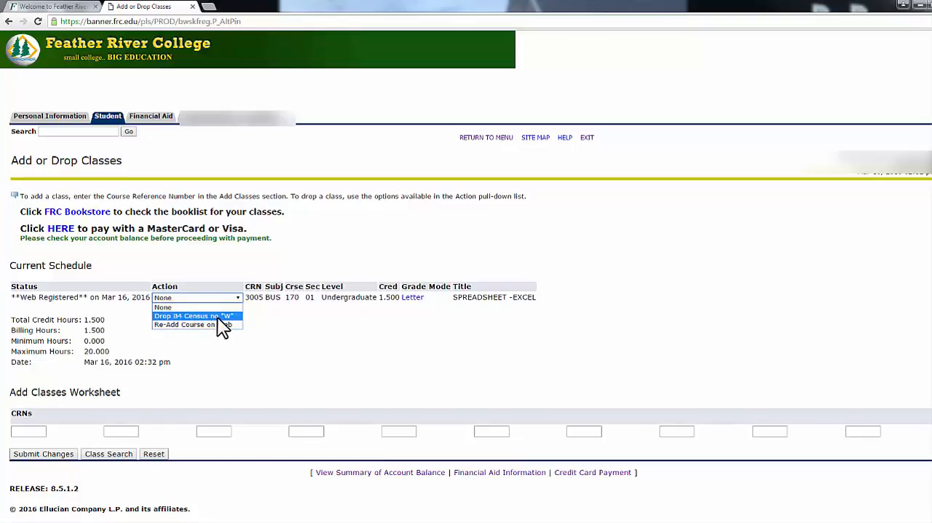
{"action": "left_click", "coordinate": [195, 315]}
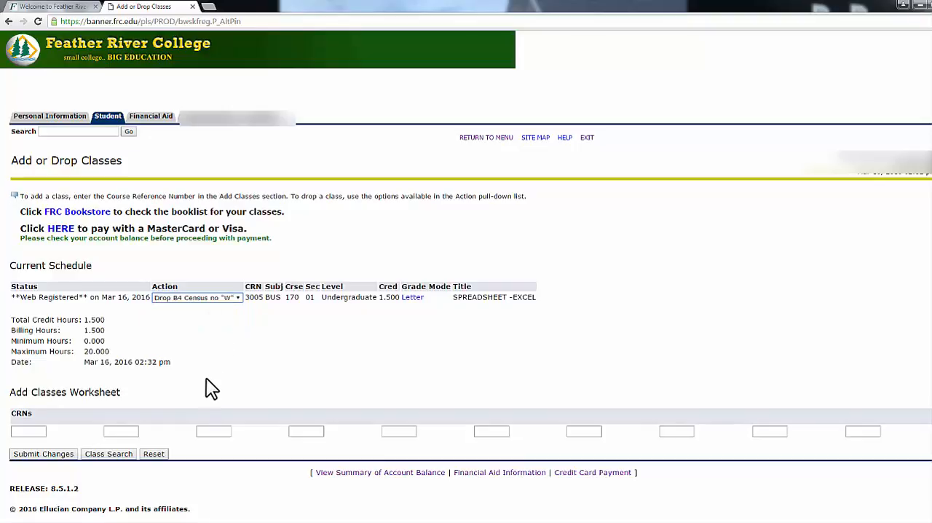
{"action": "mouse_move", "coordinate": [174, 401]}
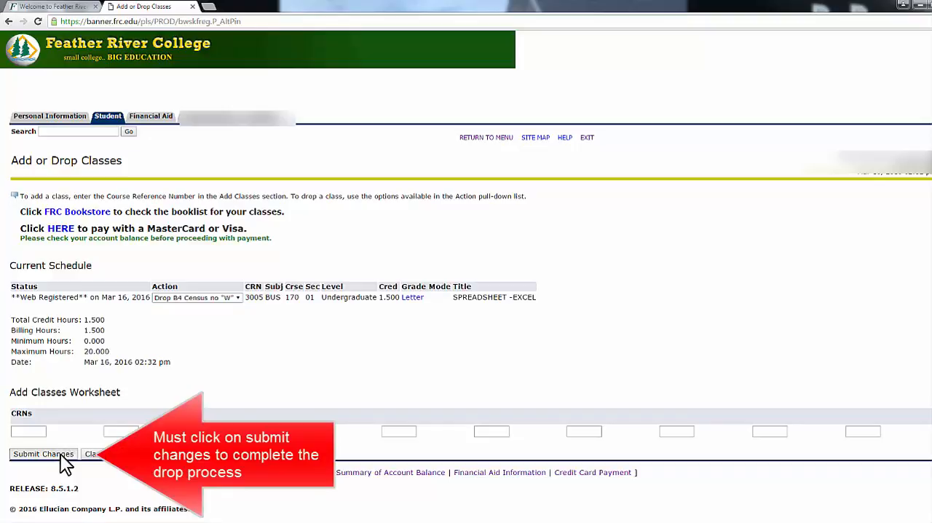
{"action": "left_click", "coordinate": [43, 454]}
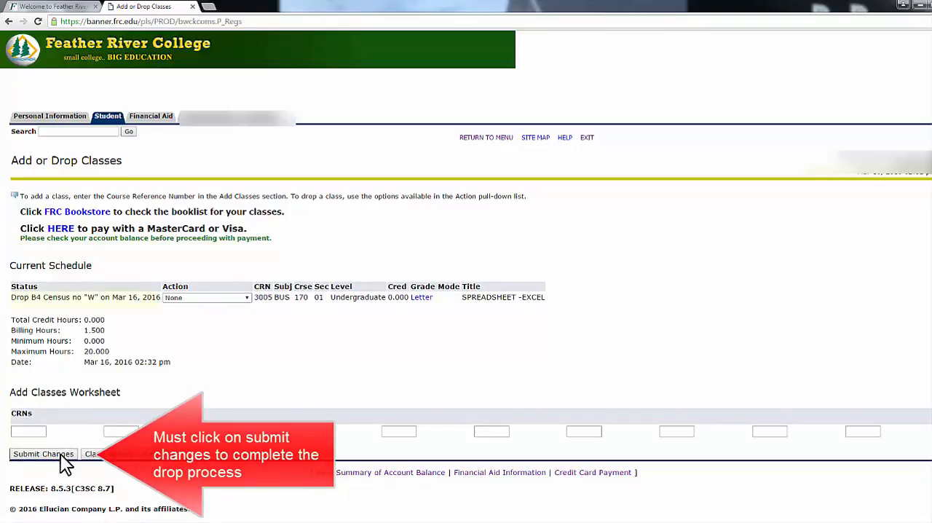